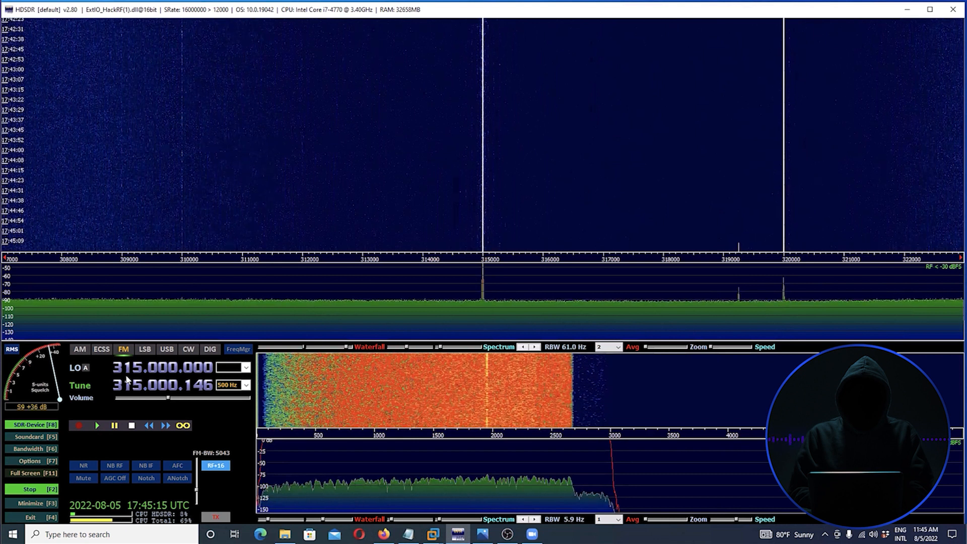
mouse_move(560, 215)
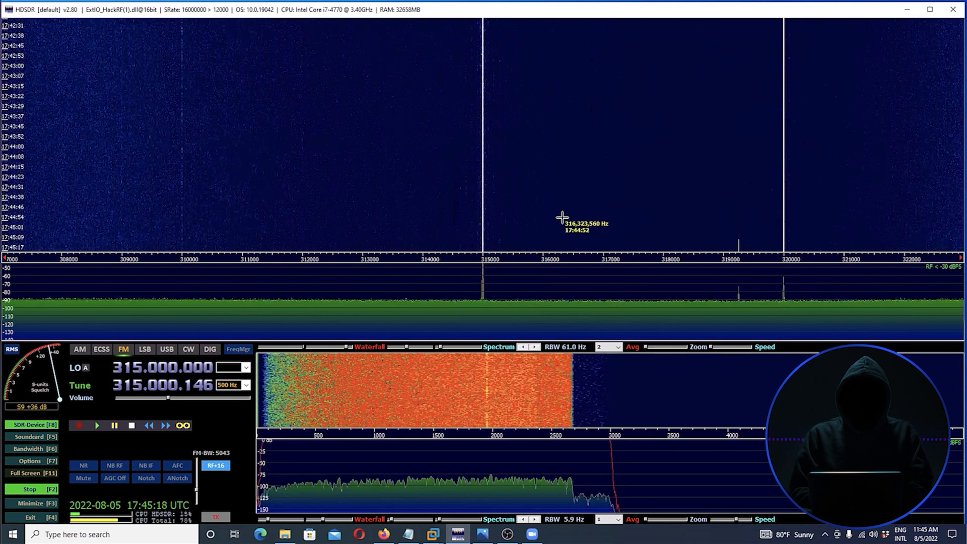